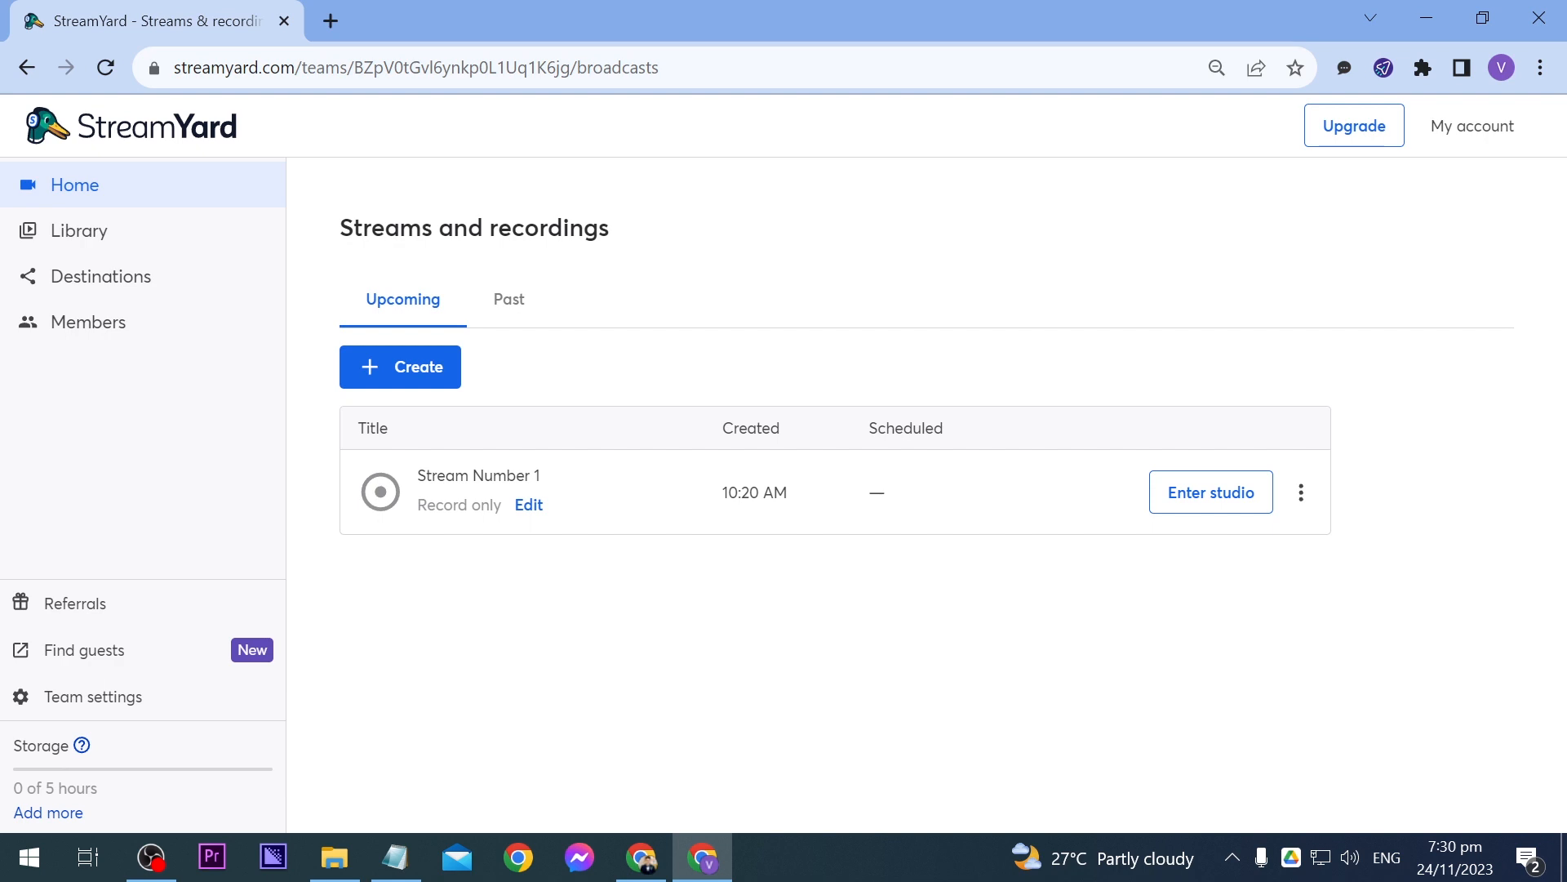
pyautogui.moveTo(420, 21)
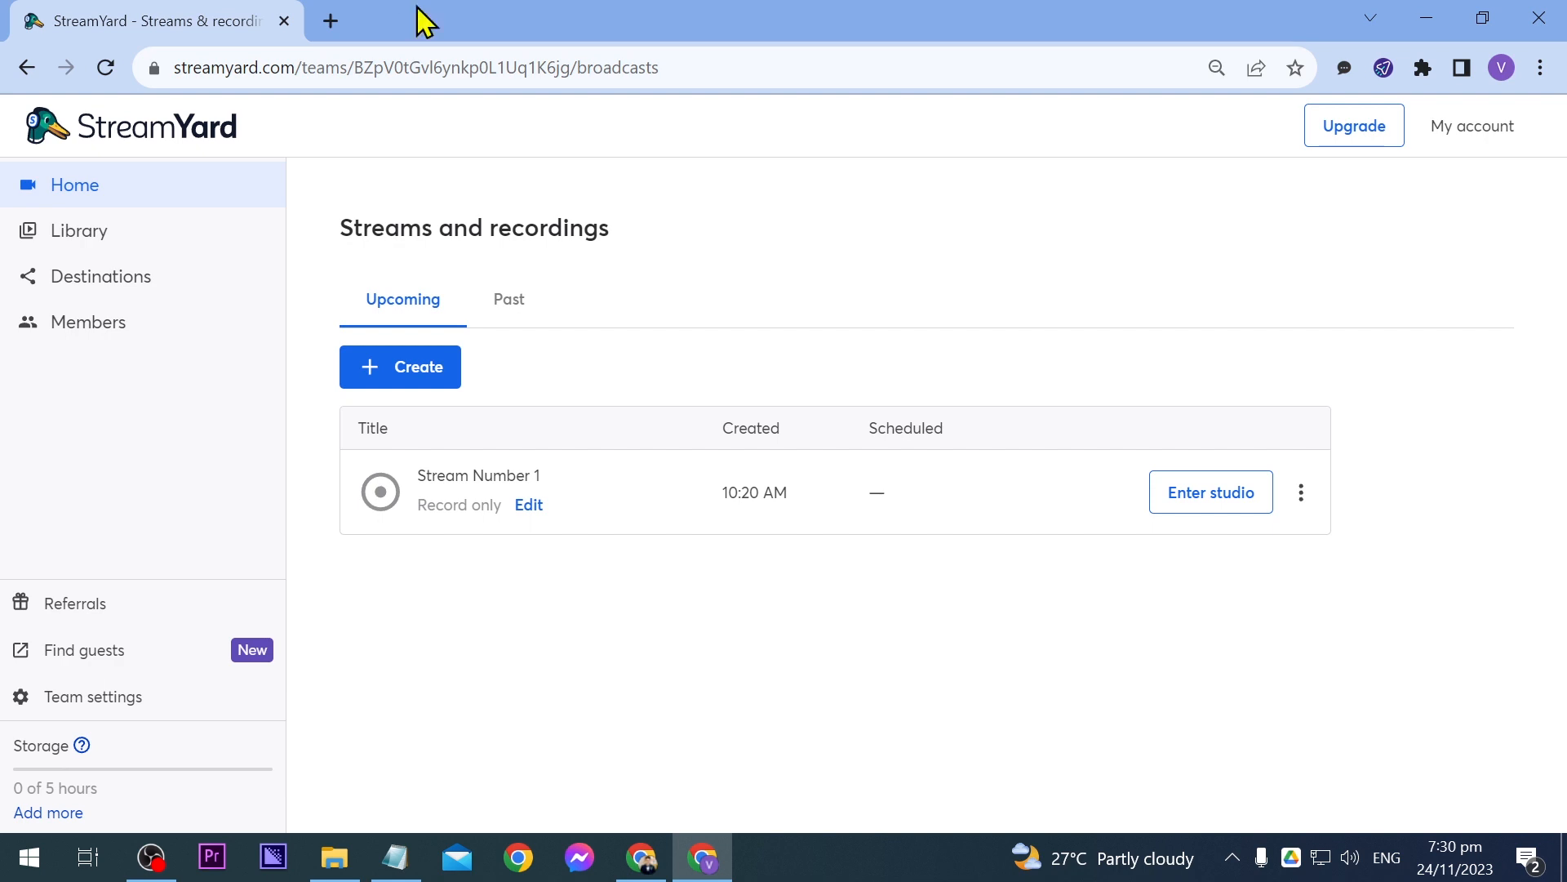
pyautogui.moveTo(1045, 581)
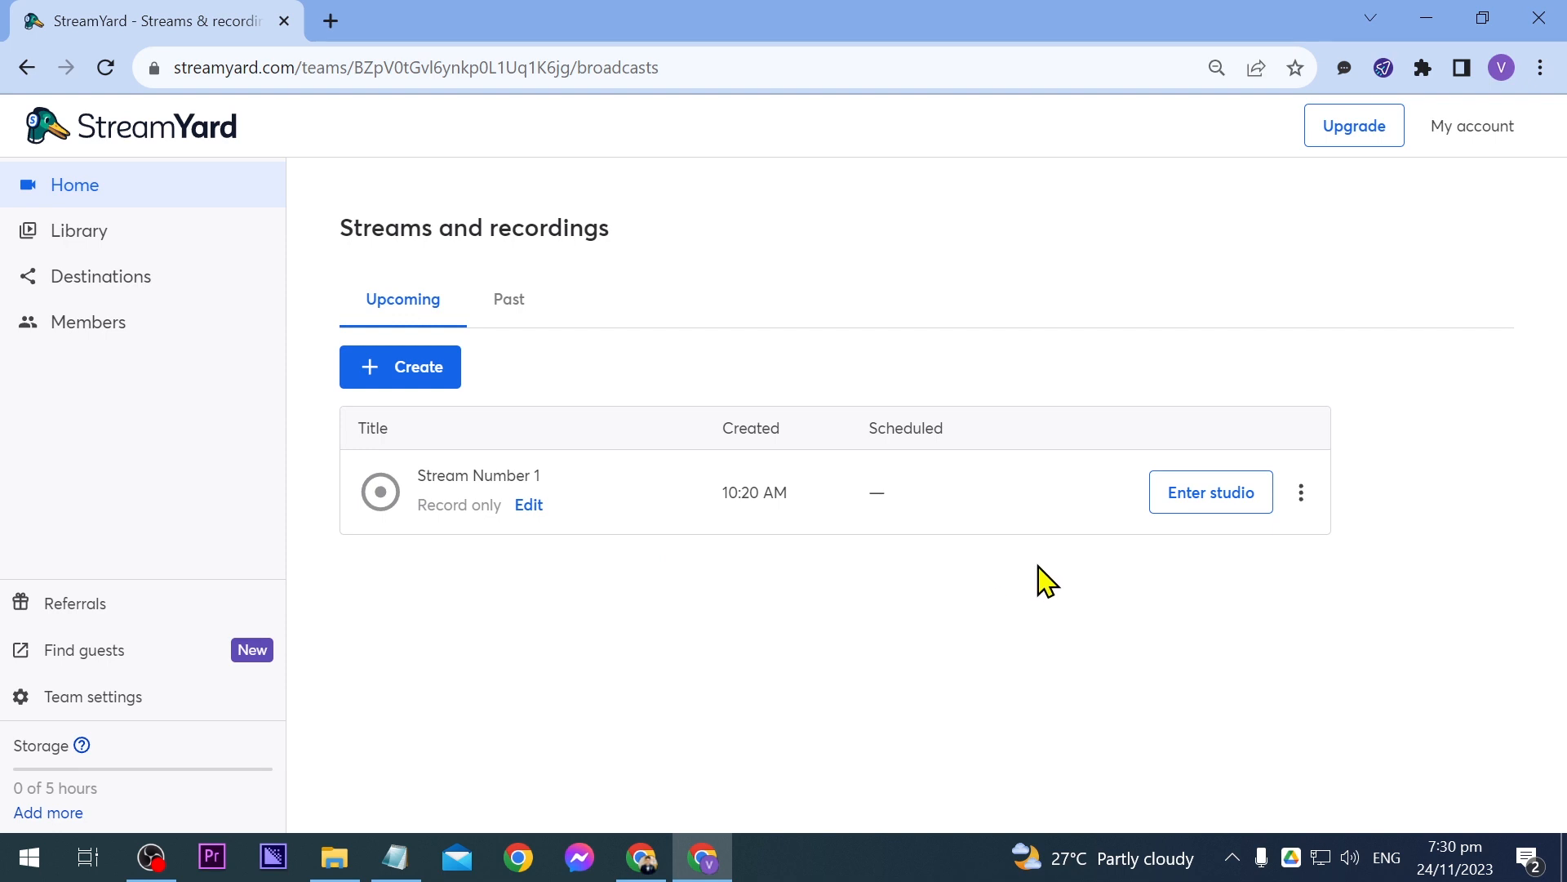
# Step: Enter the studio for Stream Number 1, reaching the camera and mic check
pyautogui.click(1210, 492)
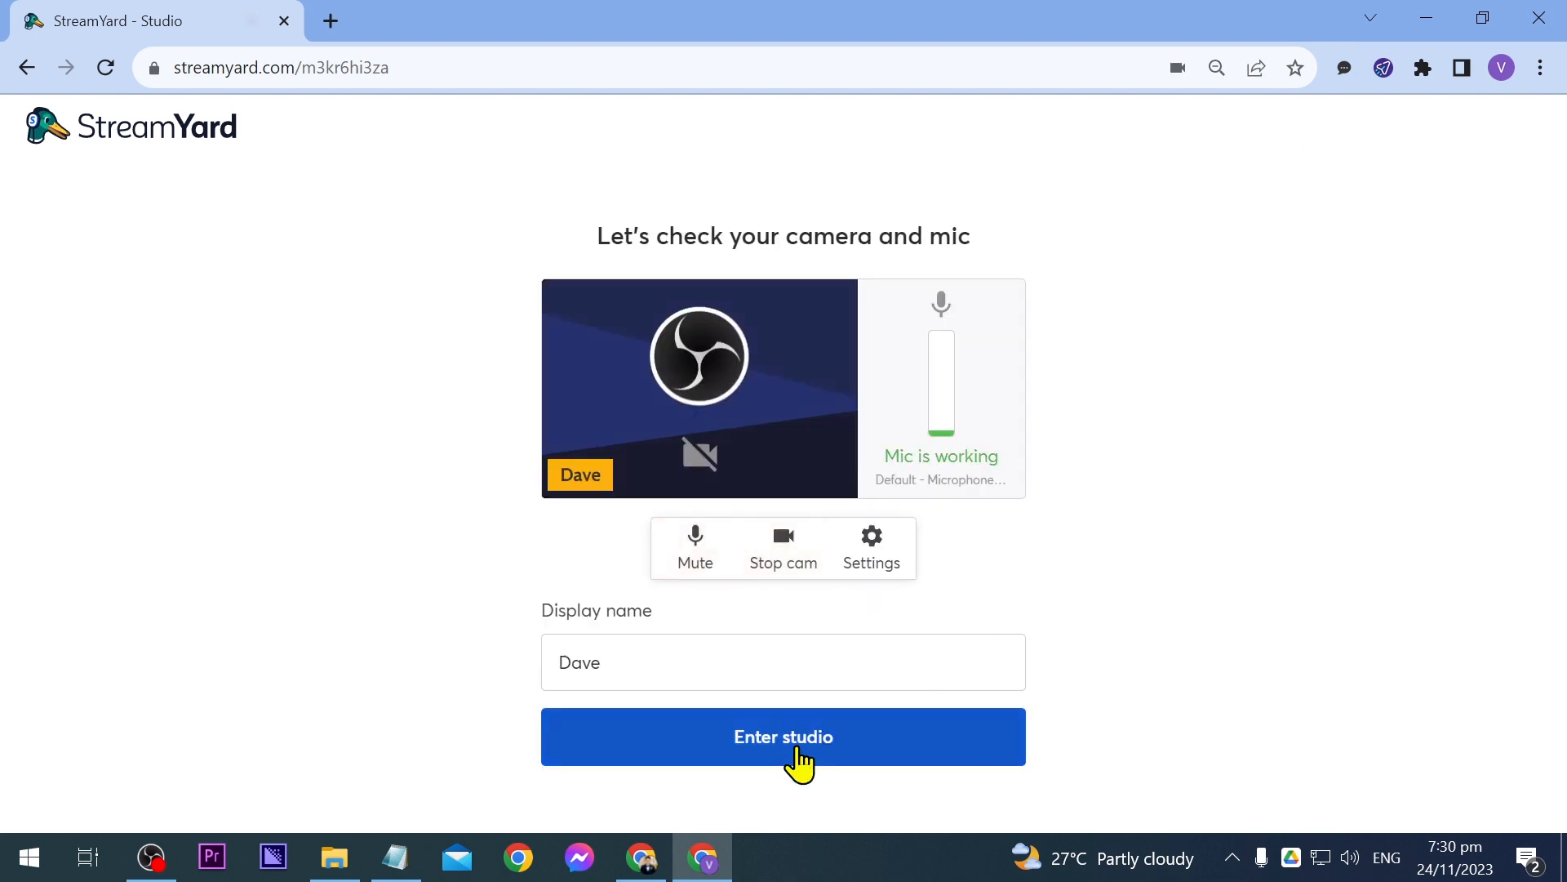
# Step: Join the Stream Number 1 studio, start the camera preview and dismiss the not-on-stage tip
pyautogui.click(782, 736)
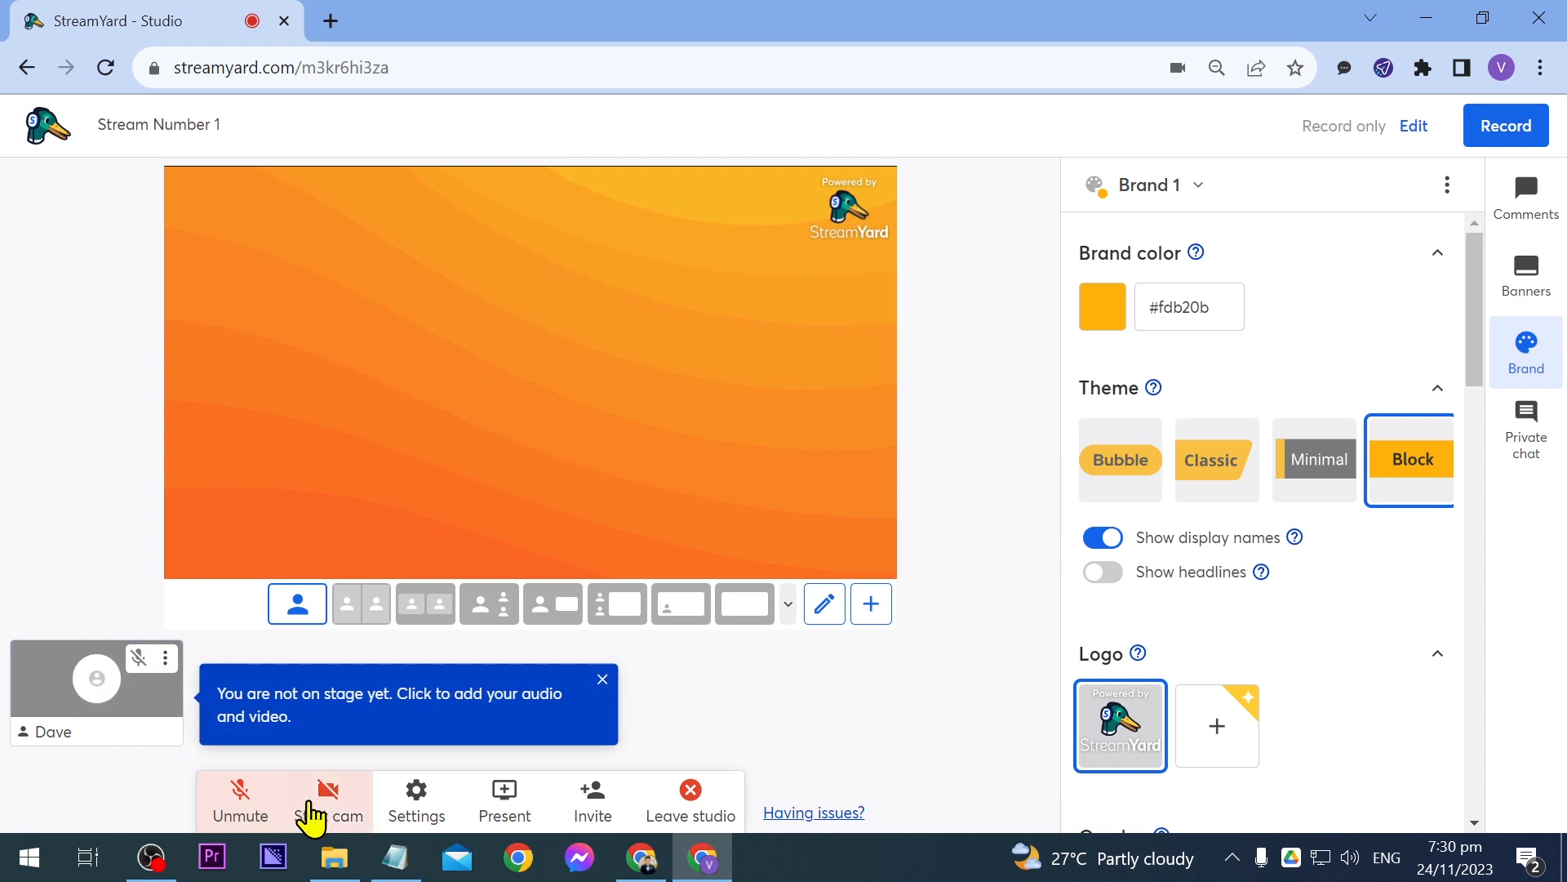
pyautogui.click(326, 800)
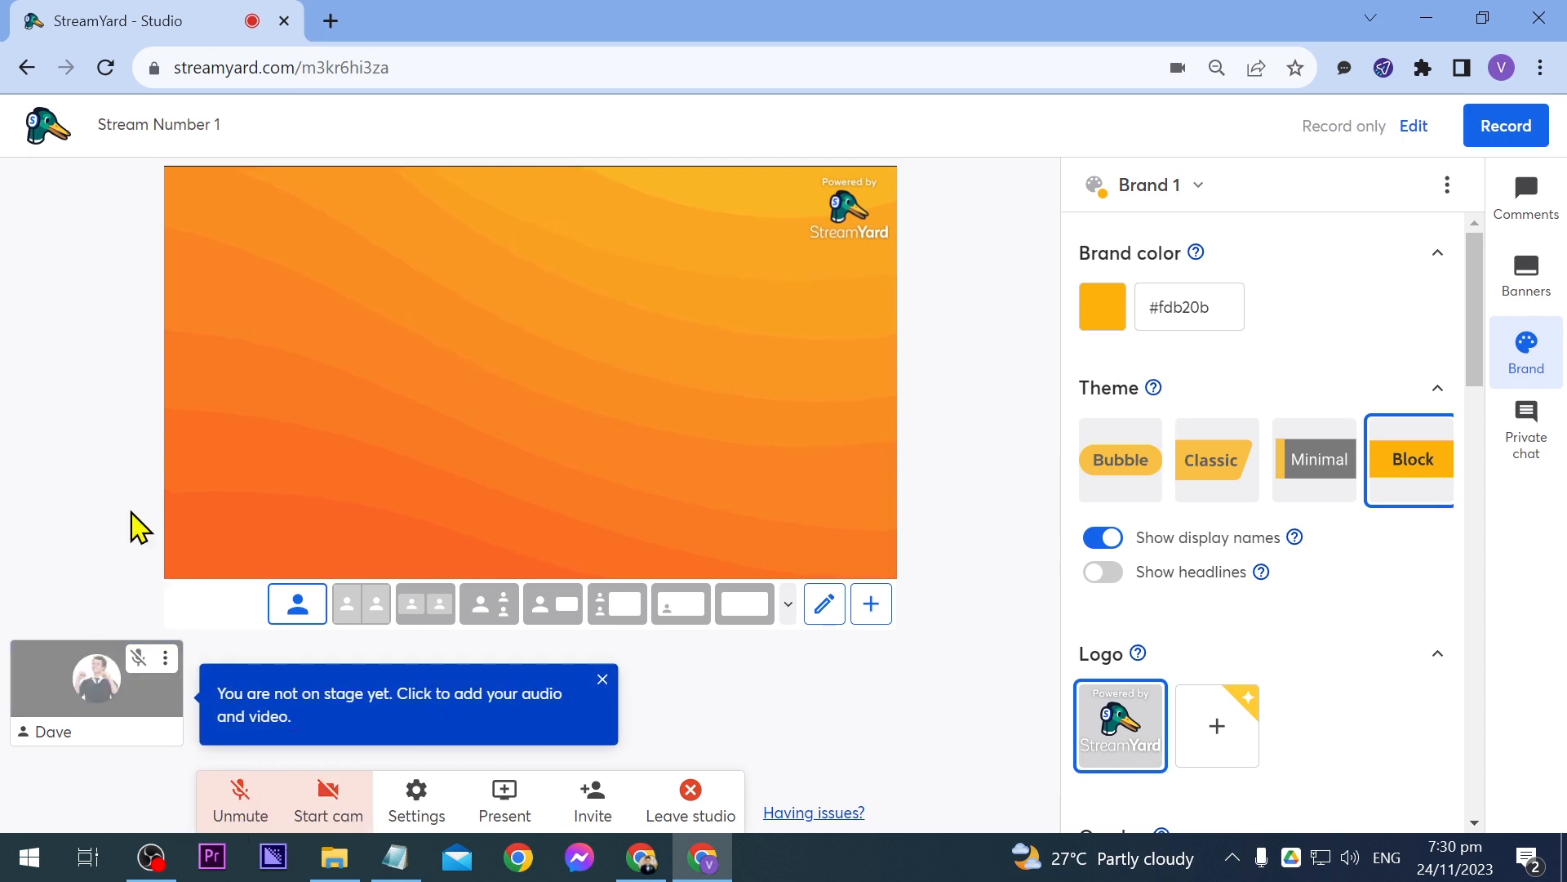
pyautogui.moveTo(617, 695)
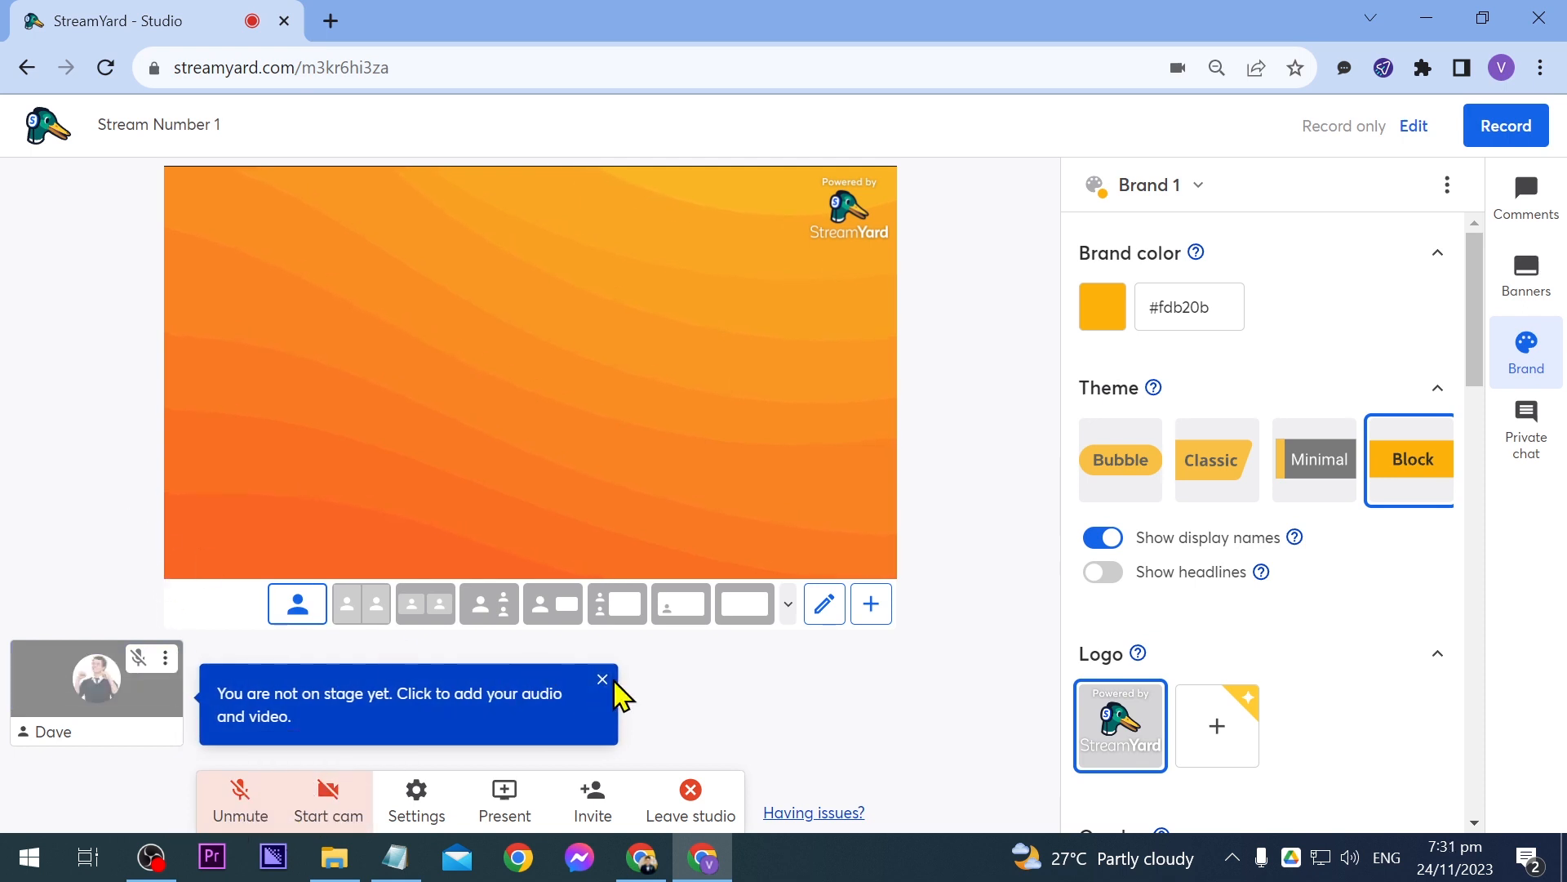
pyautogui.click(602, 679)
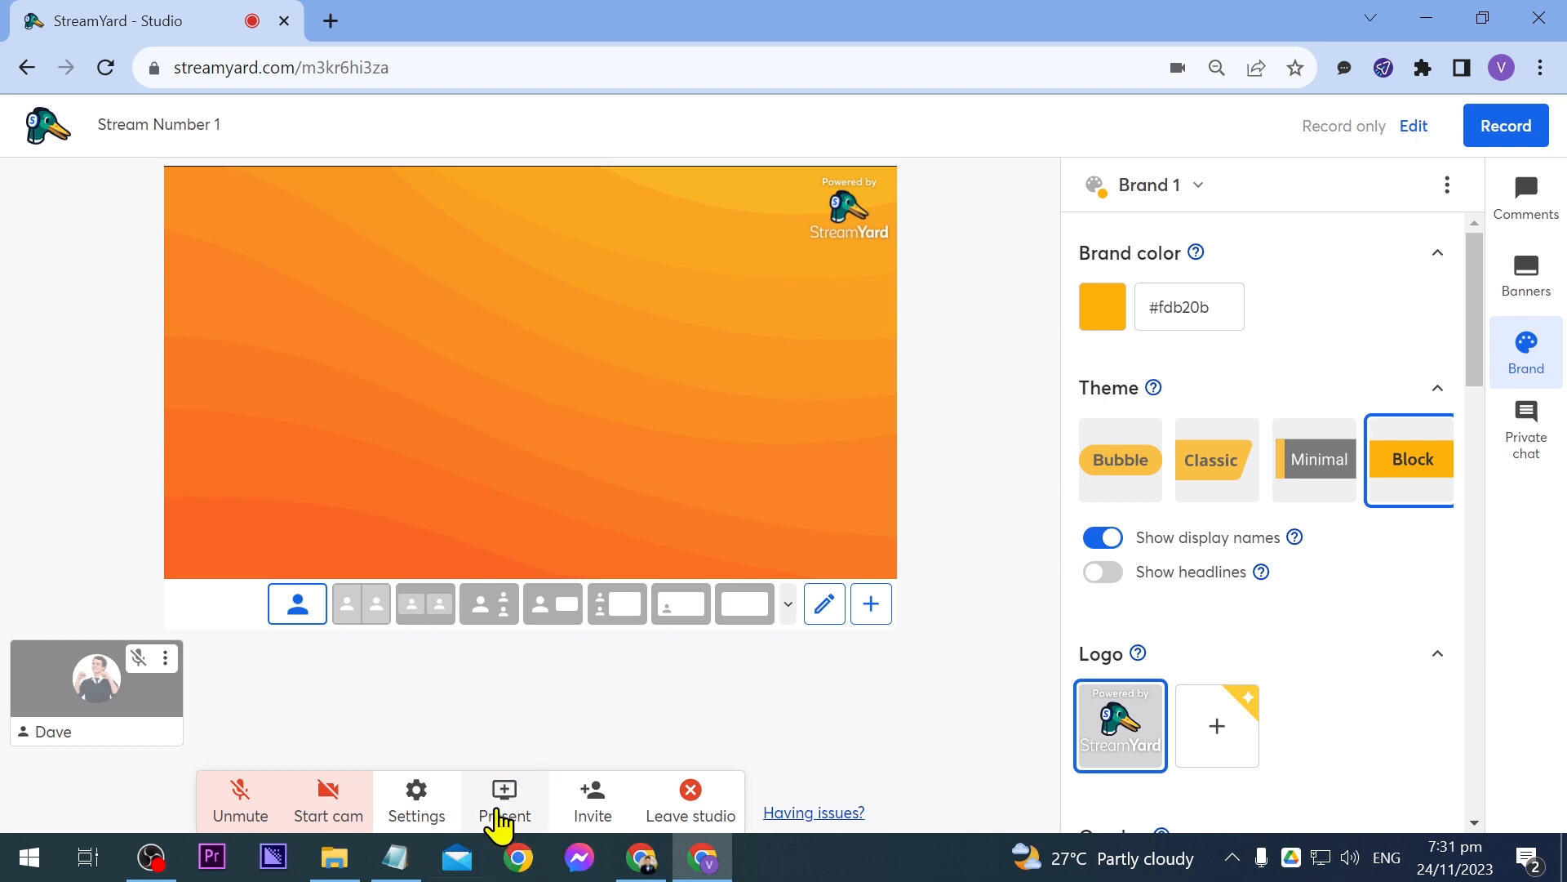
# Step: Start a screen share from Present, passing the screen sharing tips to reach the browser share picker
pyautogui.click(505, 795)
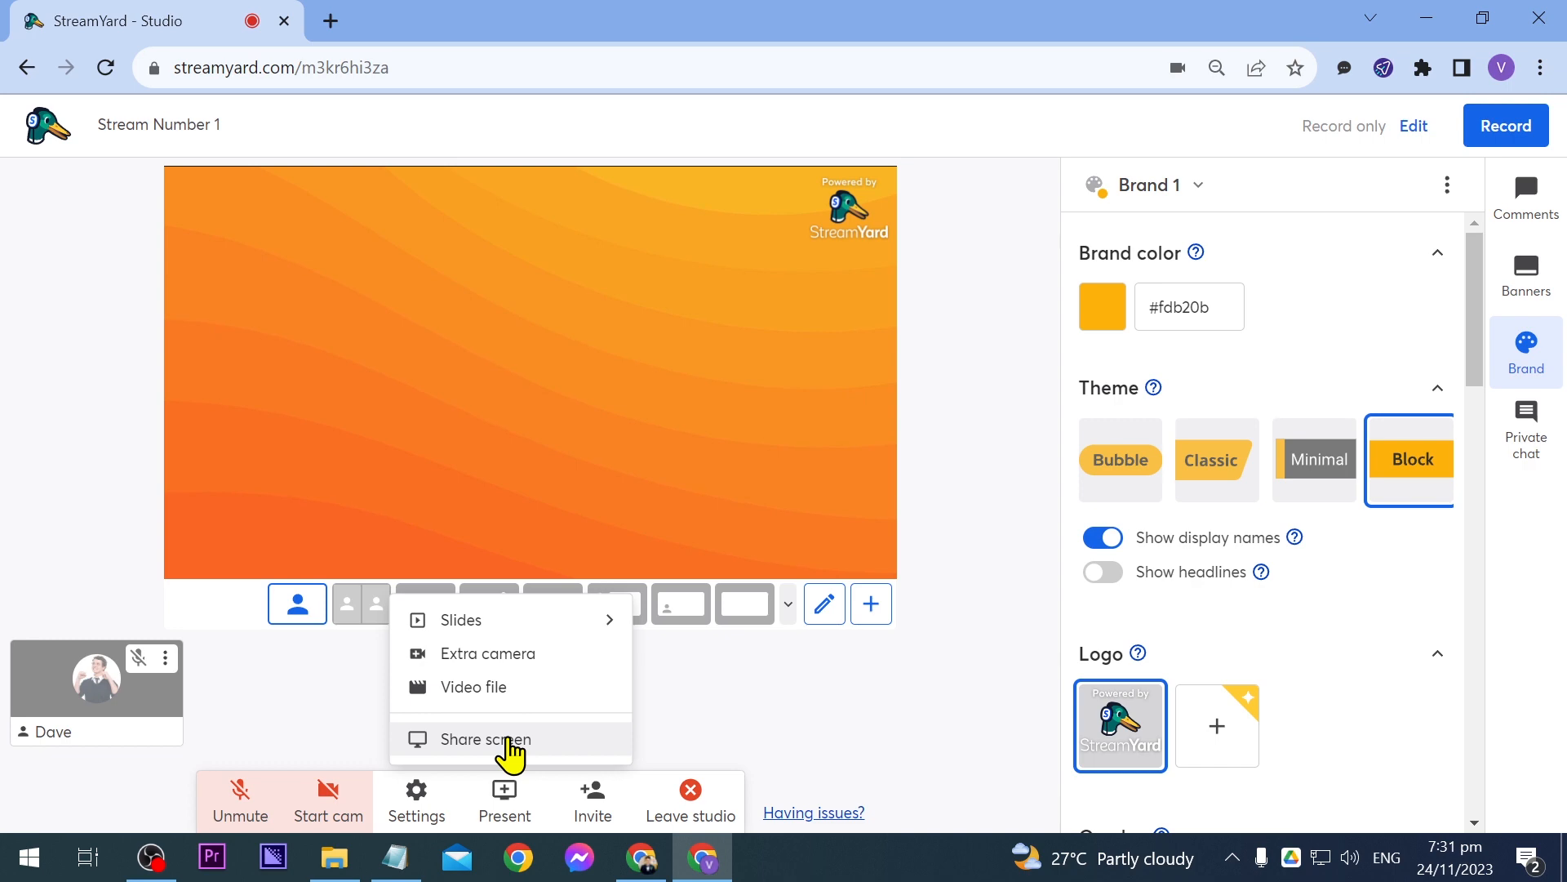
pyautogui.click(483, 737)
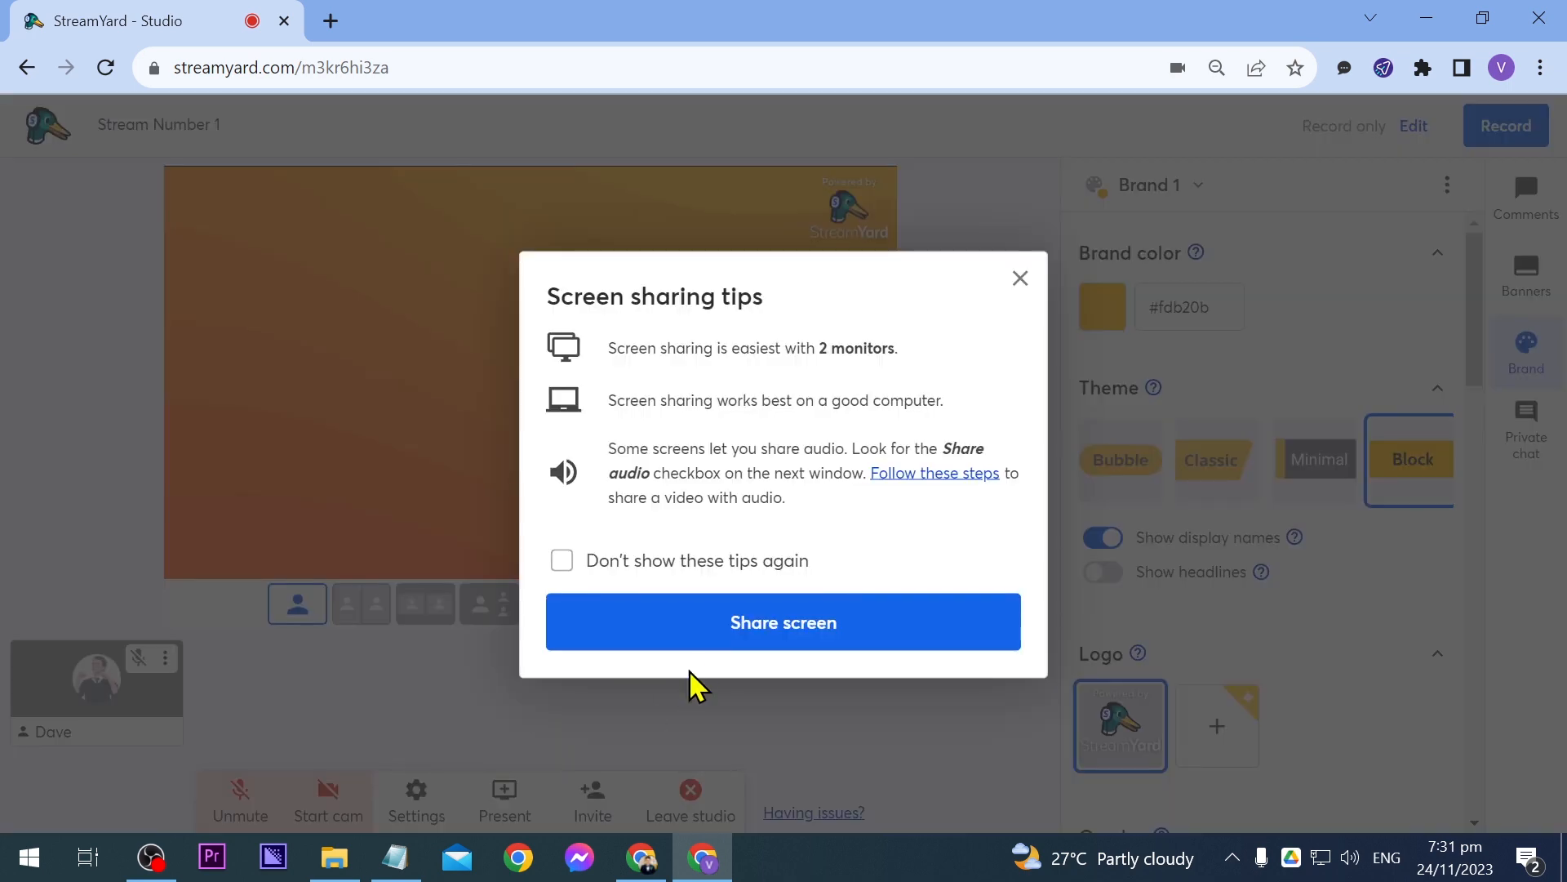
pyautogui.click(782, 620)
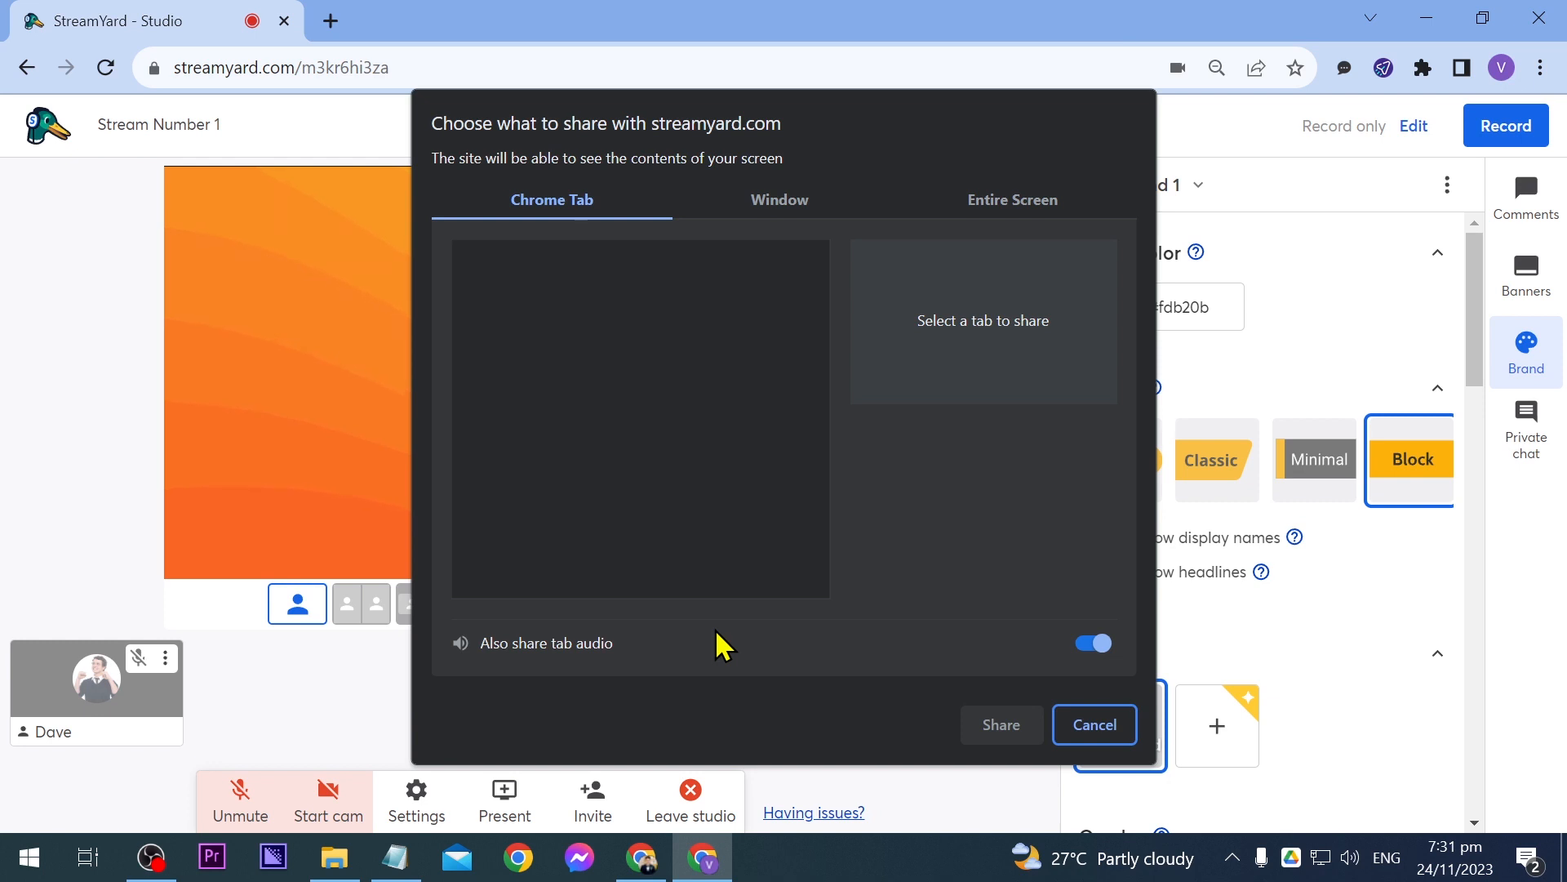
pyautogui.moveTo(399, 8)
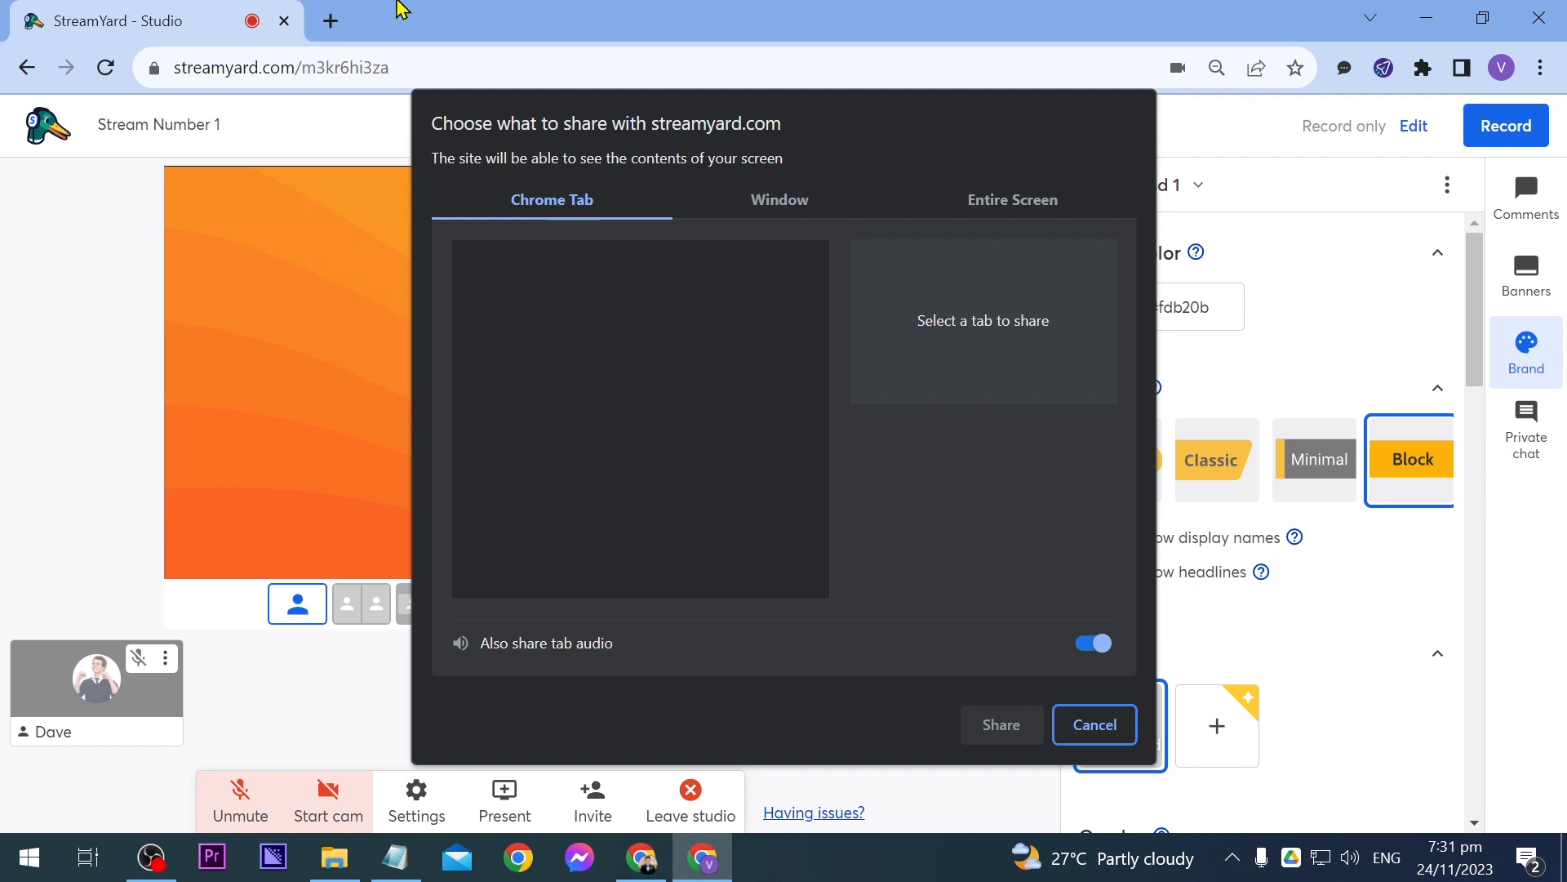
pyautogui.moveTo(612, 310)
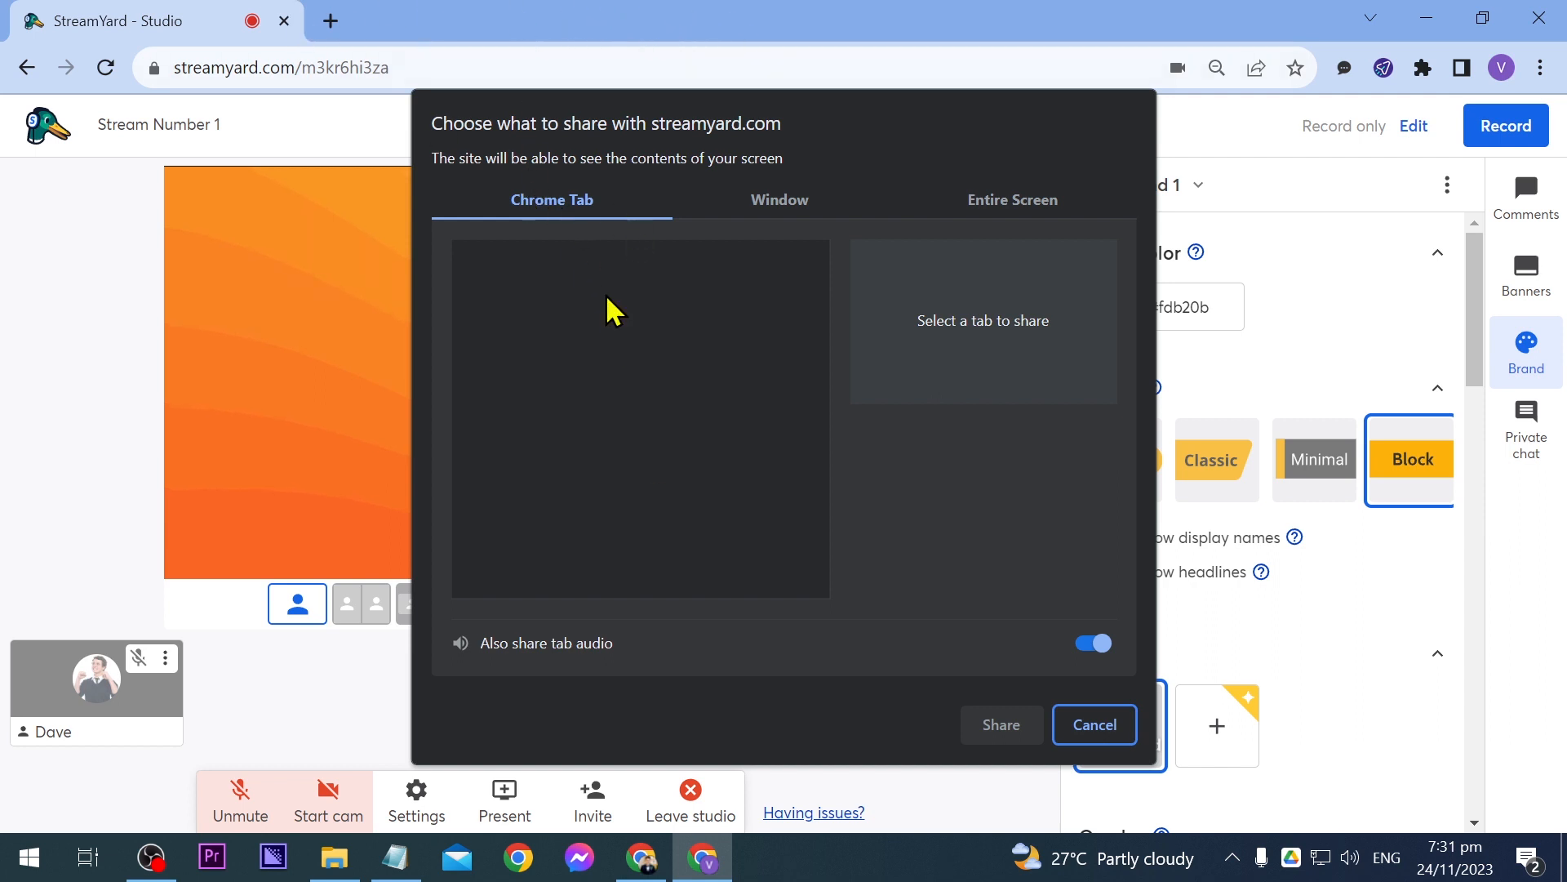
pyautogui.moveTo(780, 191)
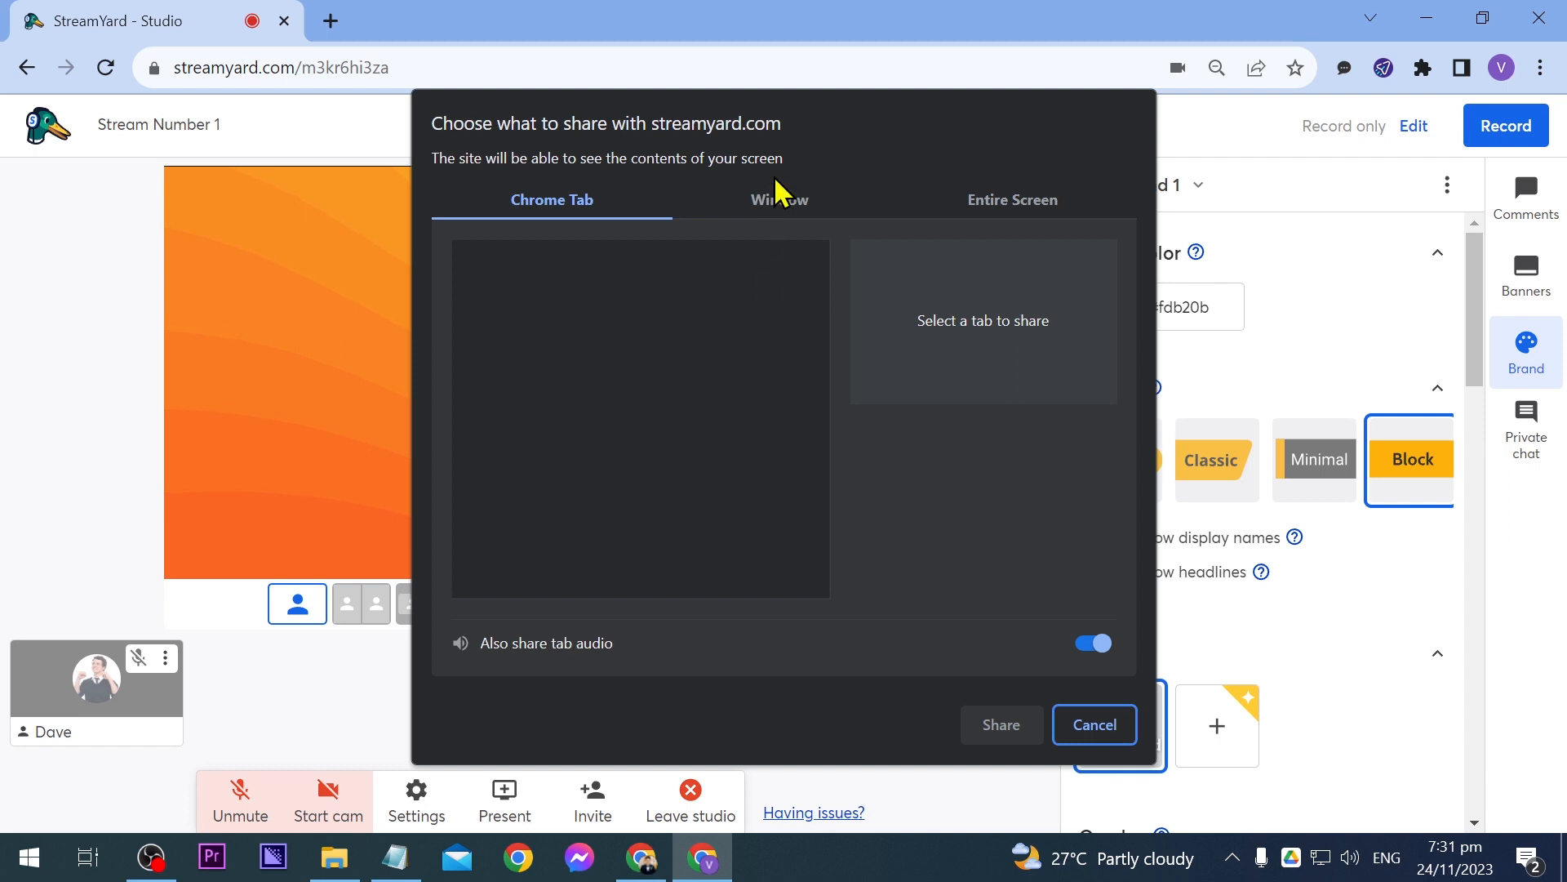
# Step: Review the Entire Screen sharing options, then start a fresh Chrome tab
pyautogui.click(1012, 199)
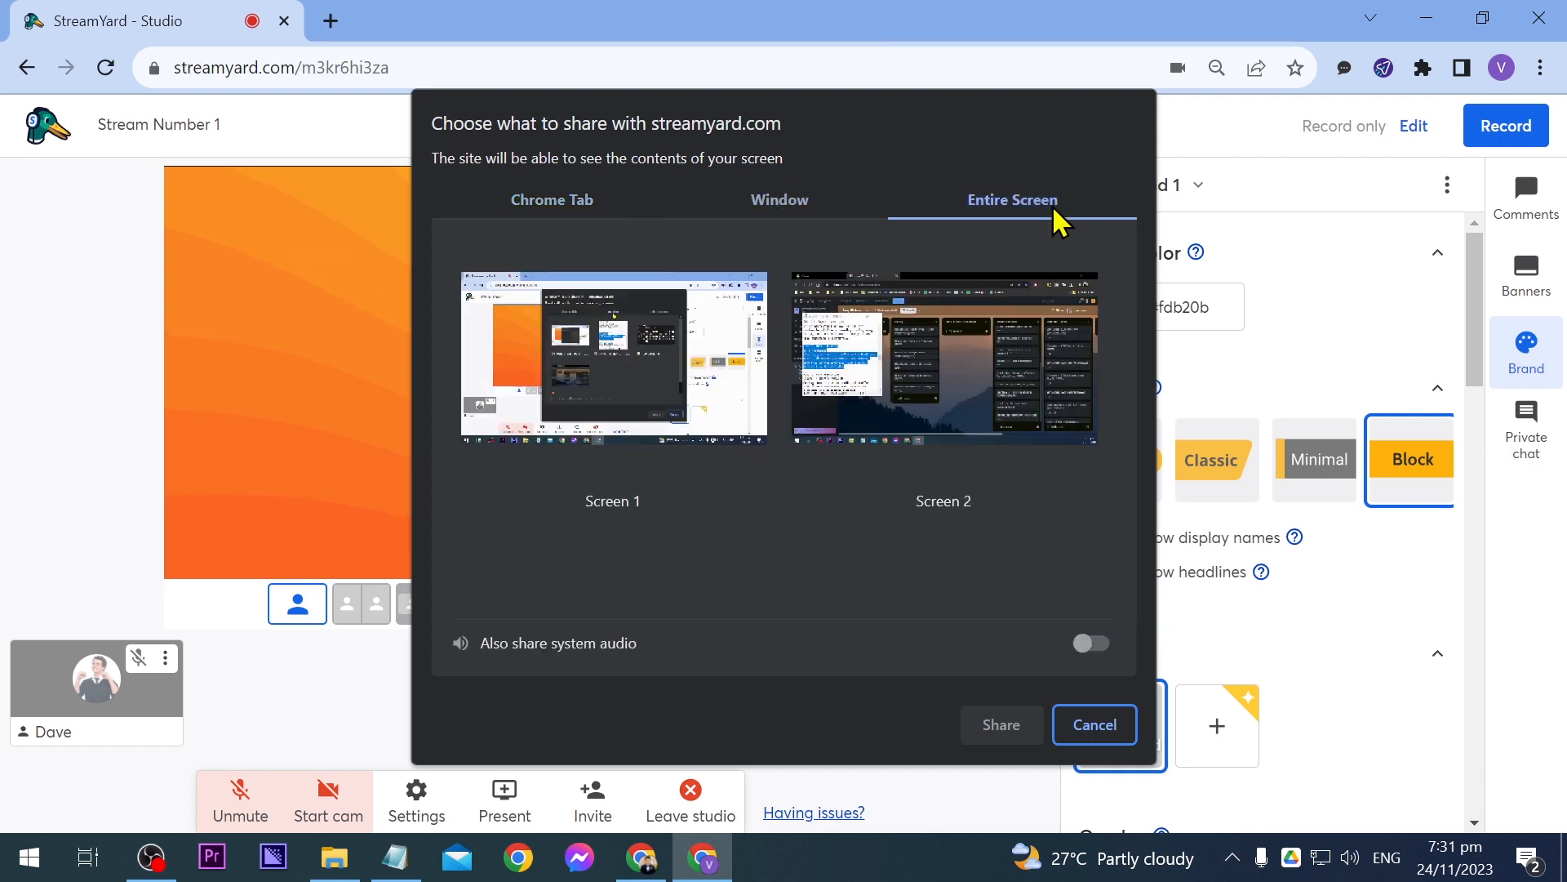
pyautogui.click(551, 199)
pyautogui.write('youtu')
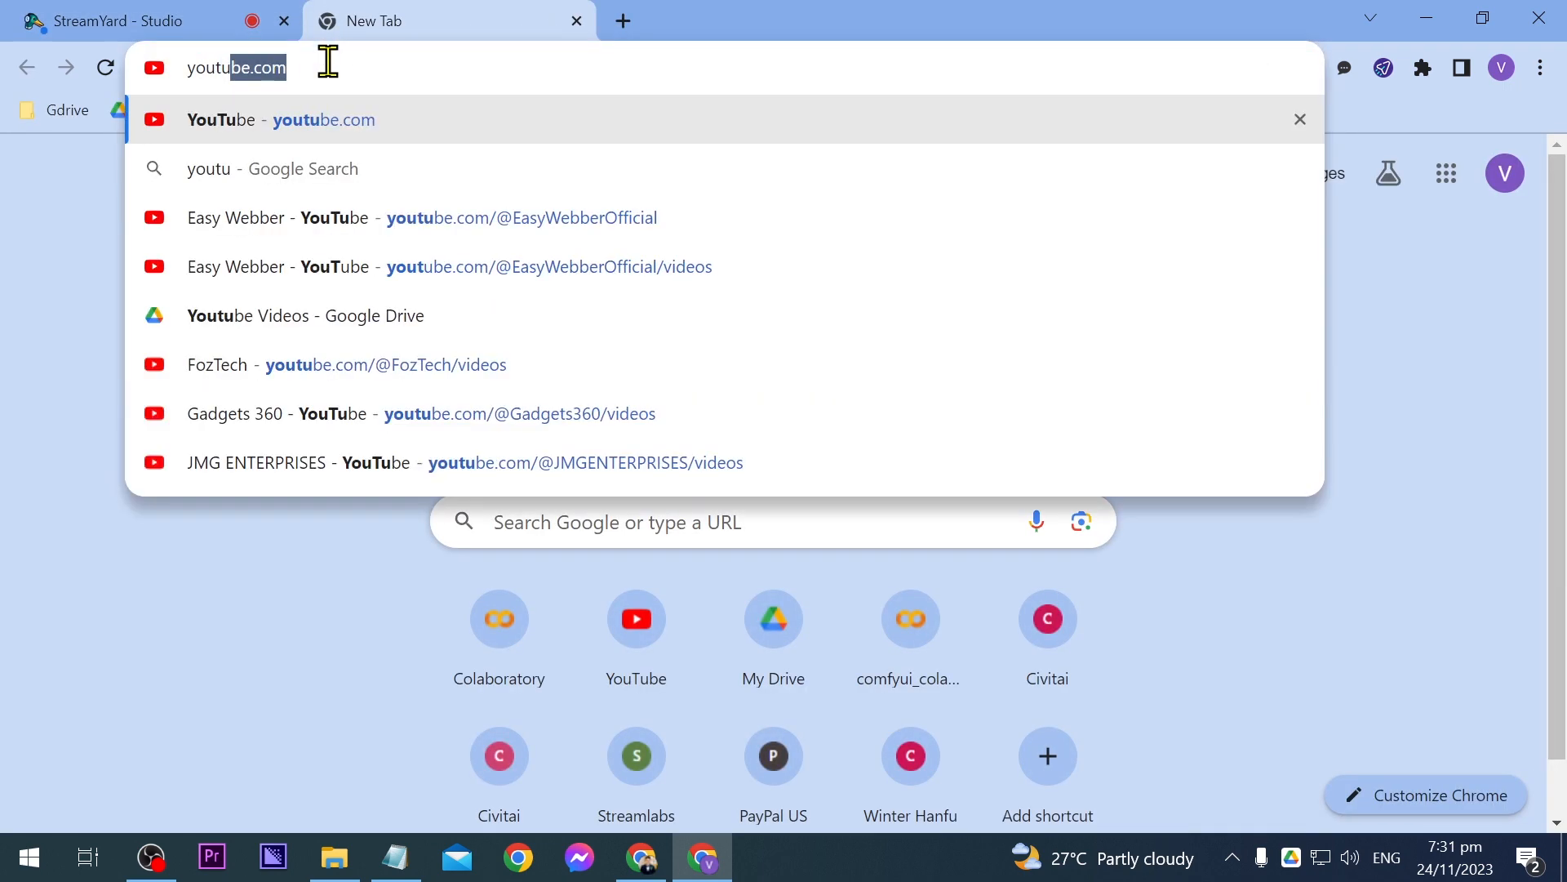
# Step: Load the Easy Webber YouTube channel from the youtube address-bar suggestion
pyautogui.click(419, 218)
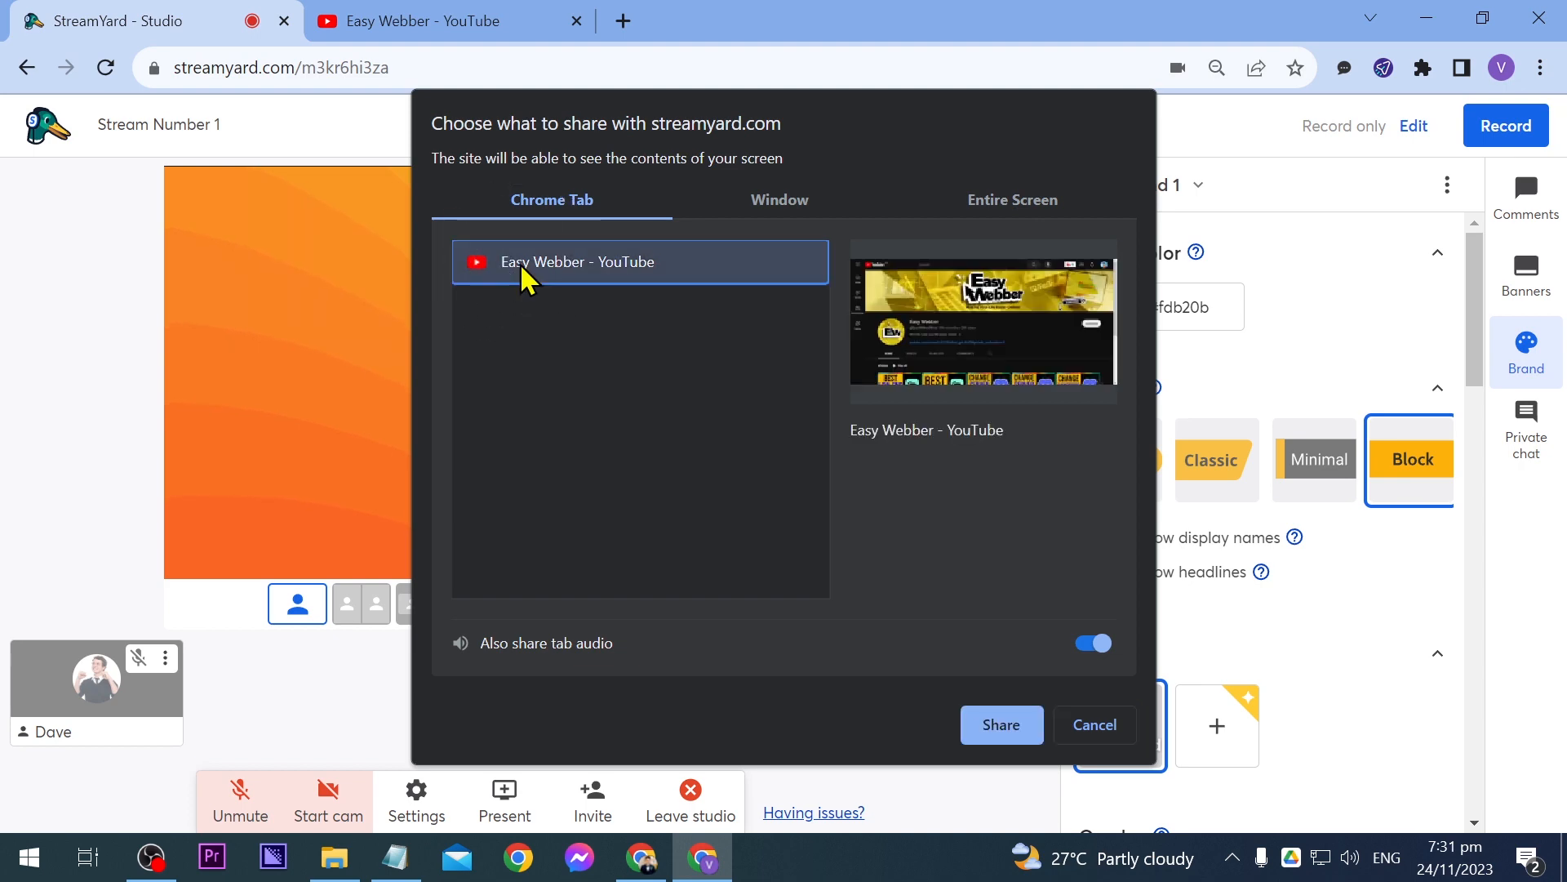
# Step: Share the Easy Webber - YouTube Chrome tab and return to the StreamYard studio tab
pyautogui.click(999, 723)
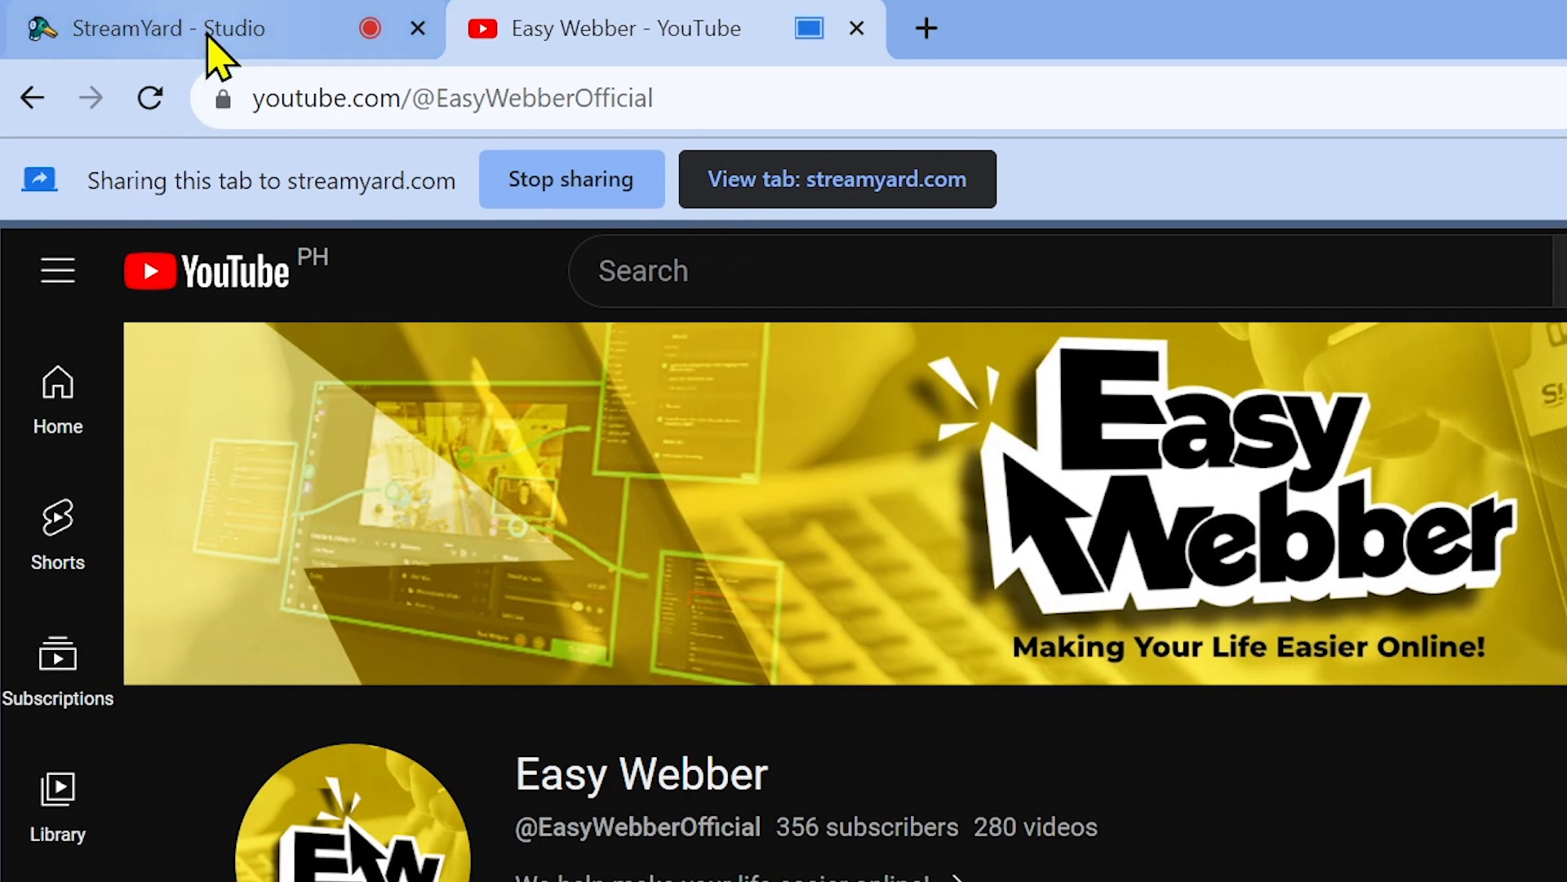
pyautogui.click(151, 28)
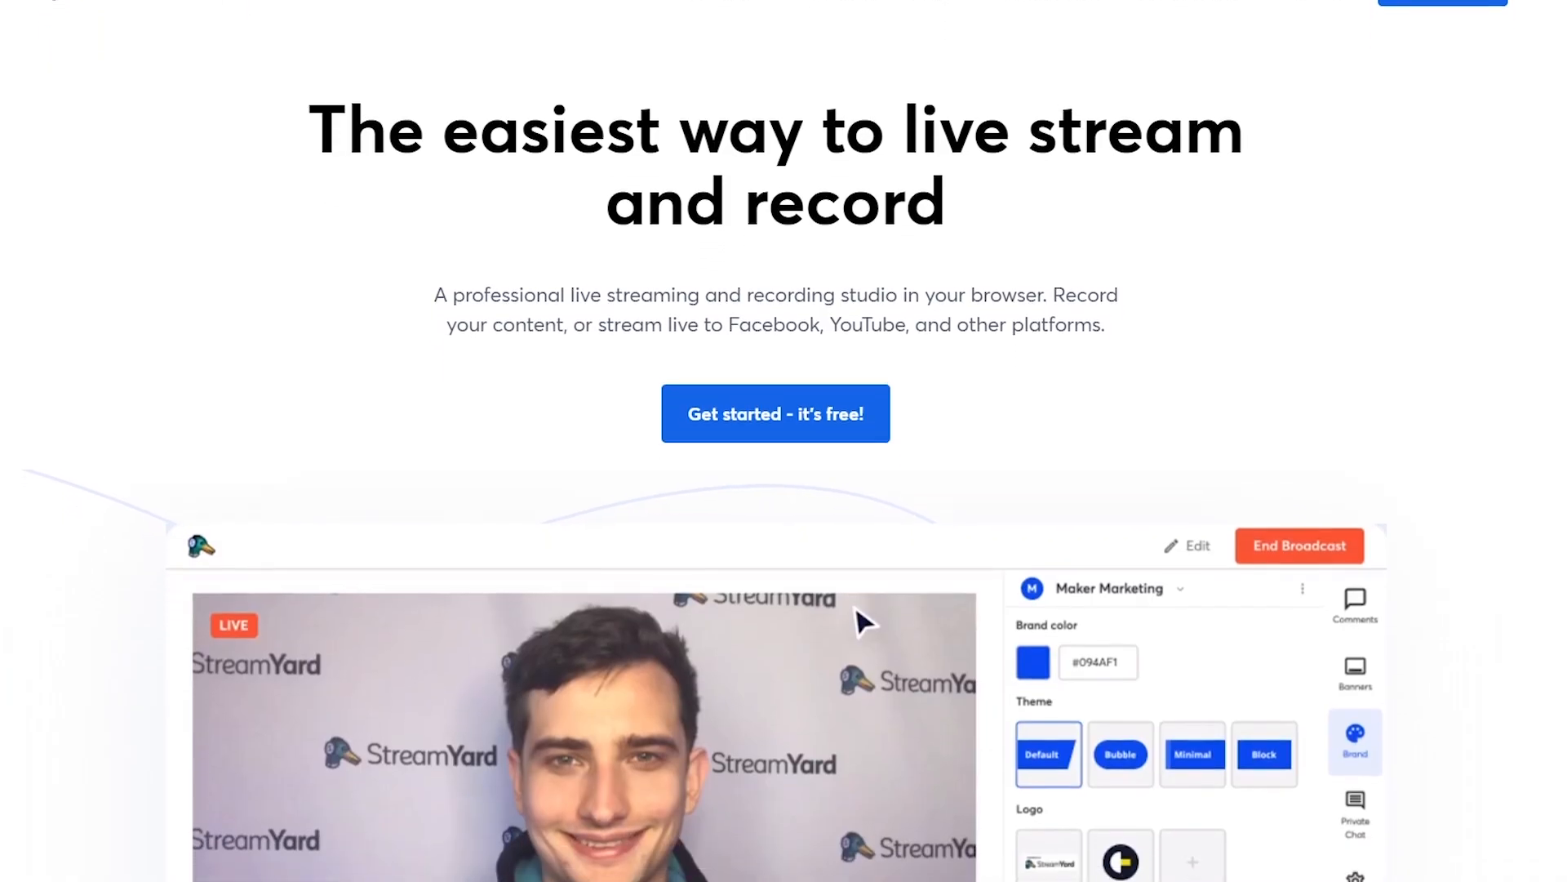
# Step: Scroll through the StreamYard homepage, then subscribe to Easy Webber and like the Canva design-selling video
pyautogui.scroll(-3)
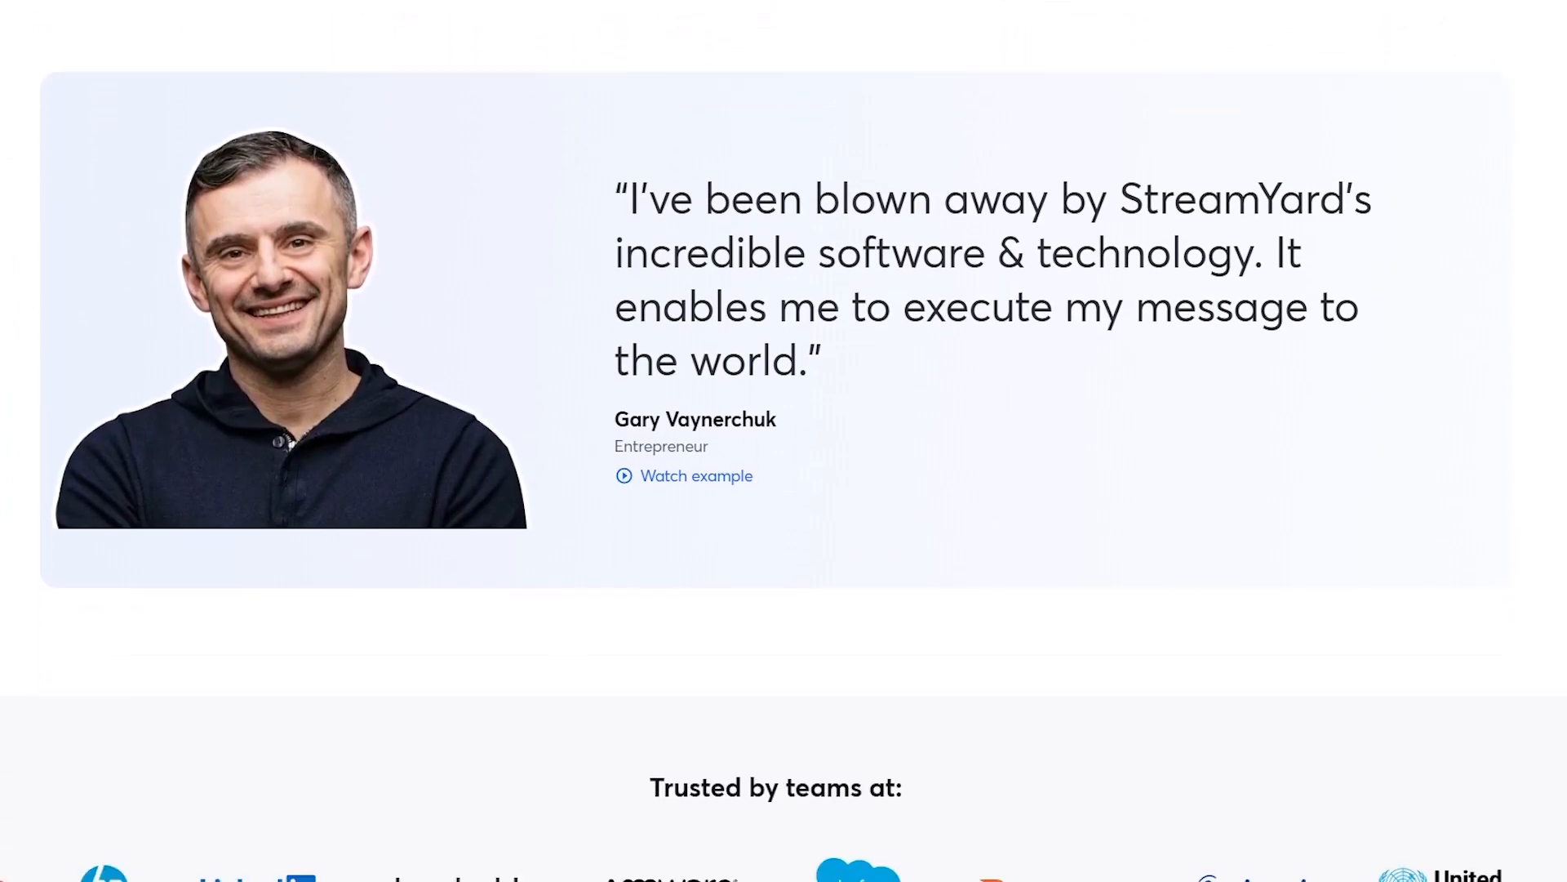
pyautogui.scroll(-3)
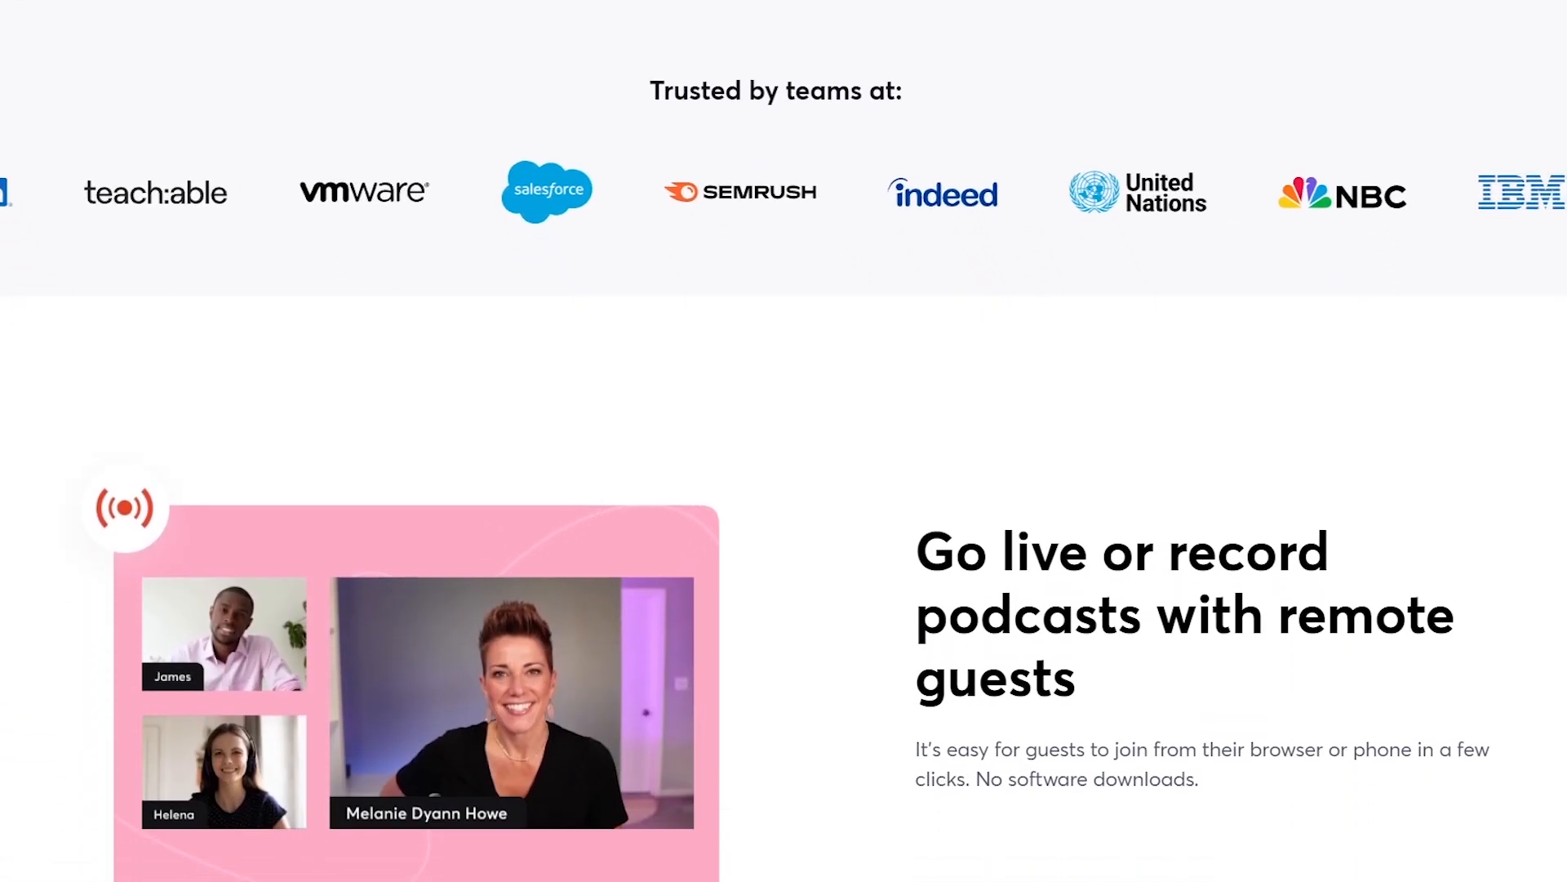
pyautogui.scroll(-3)
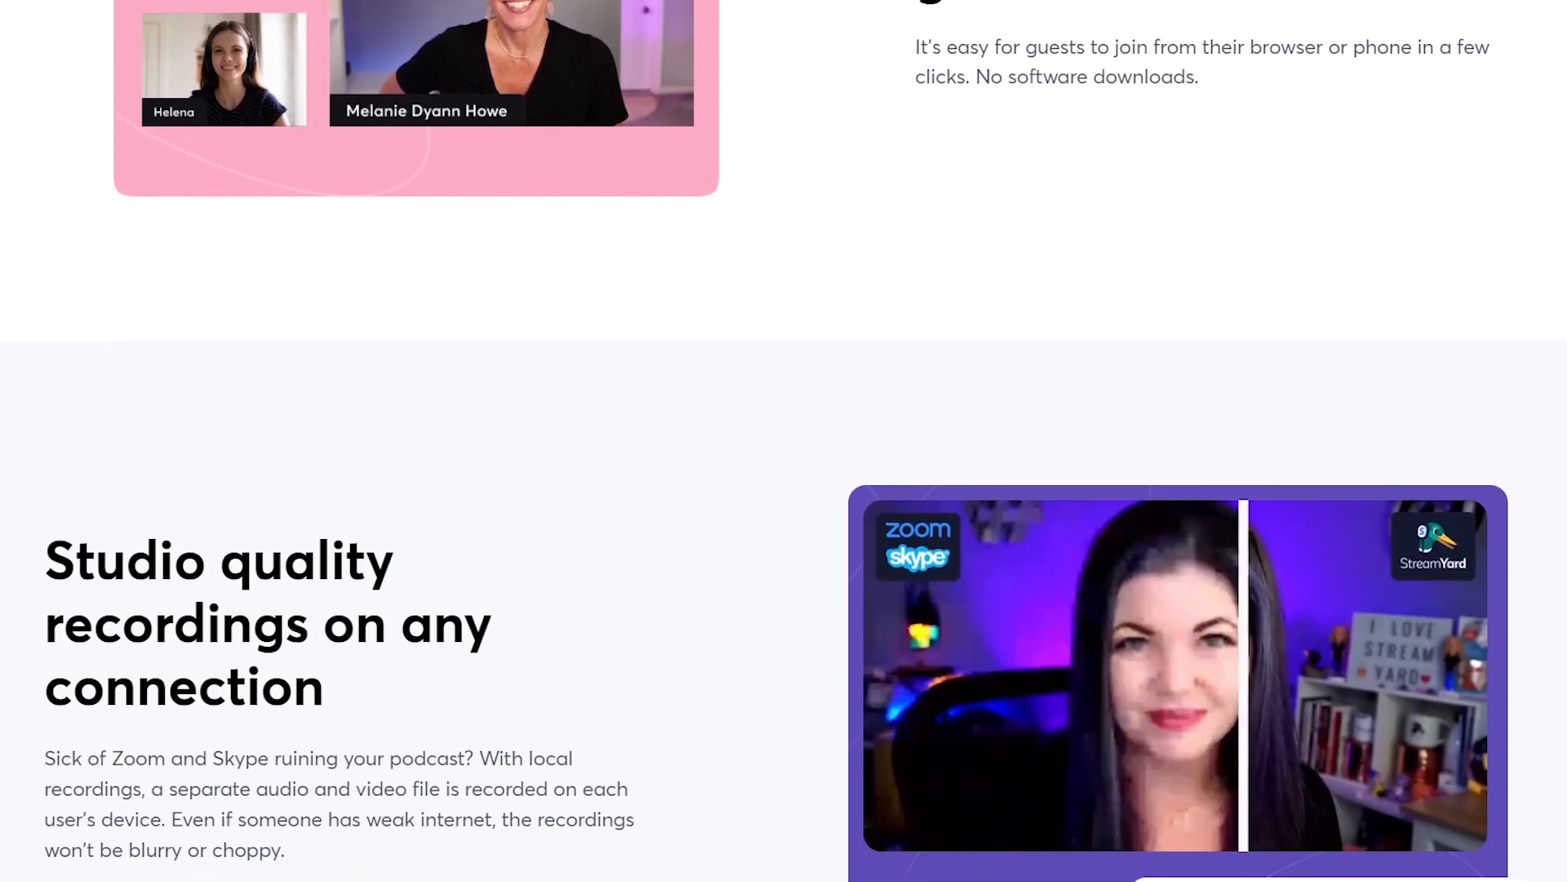
pyautogui.scroll(-3)
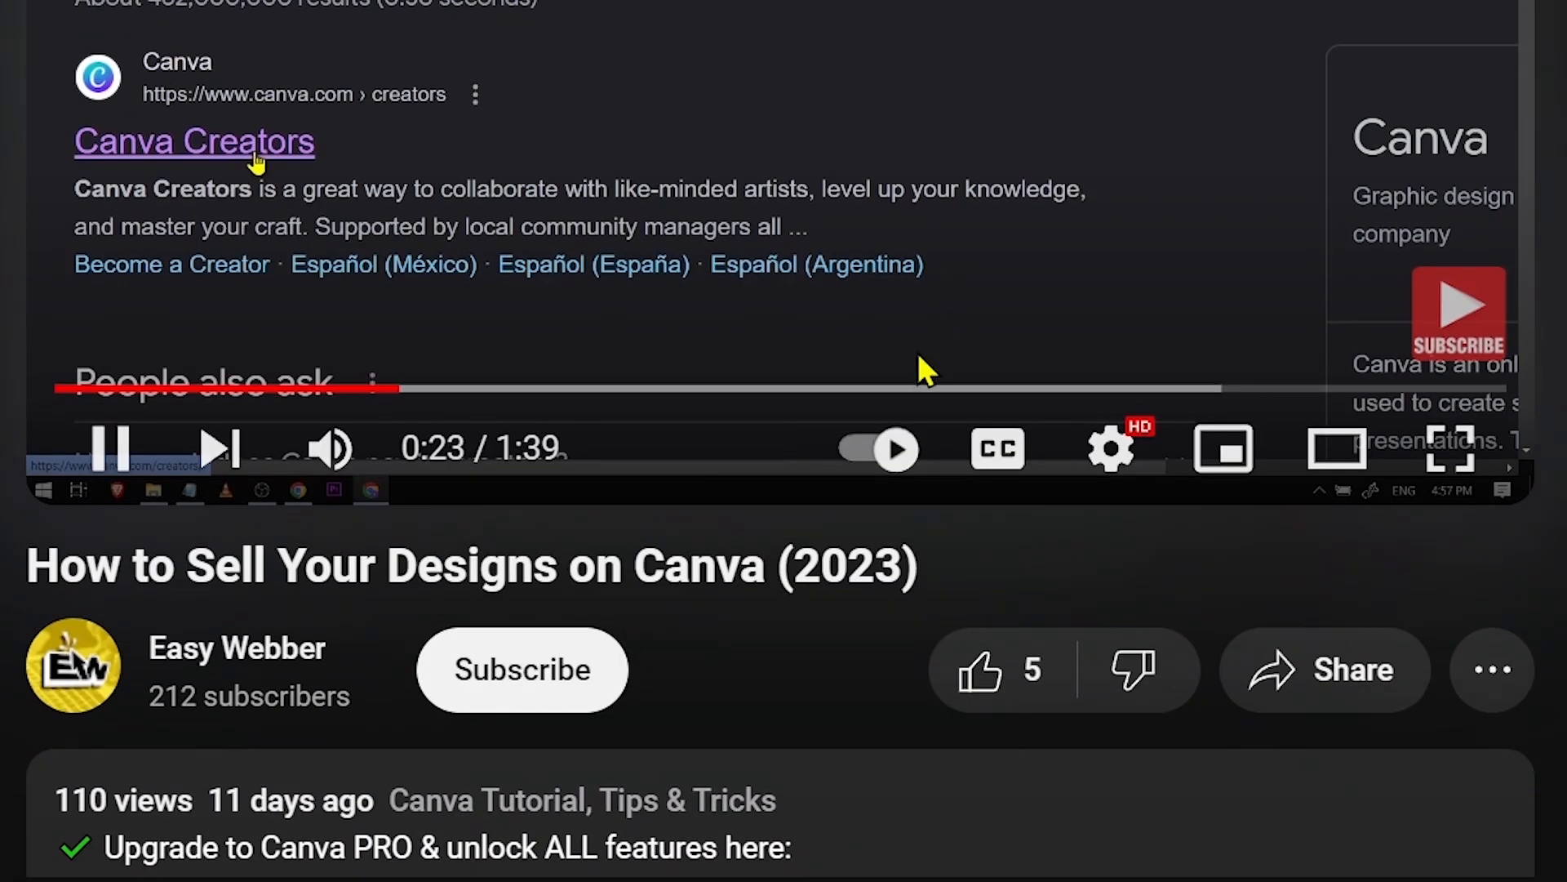
pyautogui.click(521, 669)
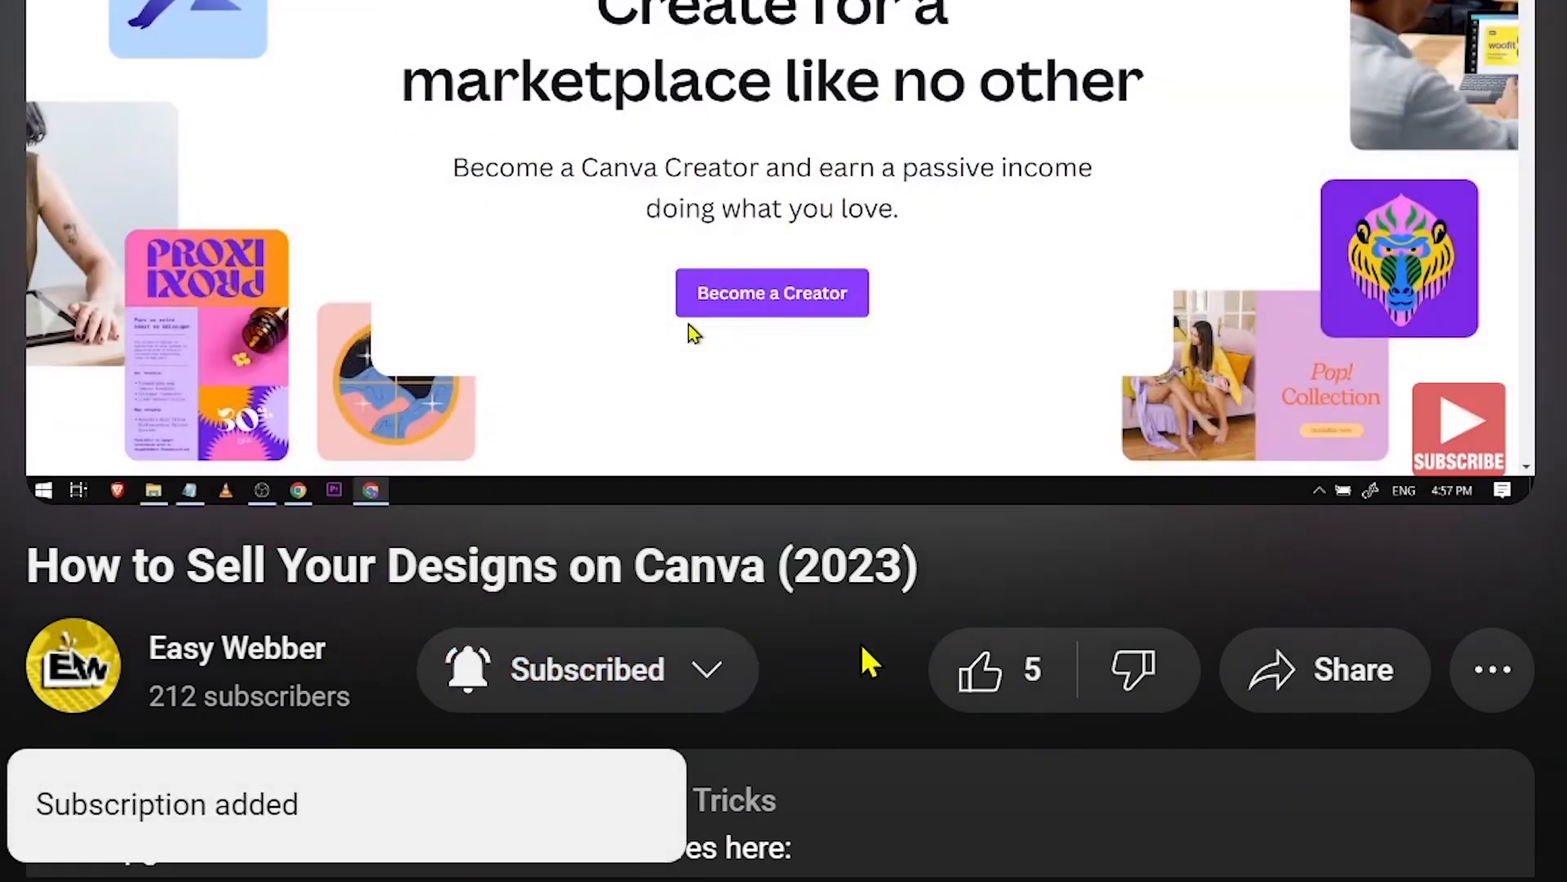
pyautogui.click(979, 670)
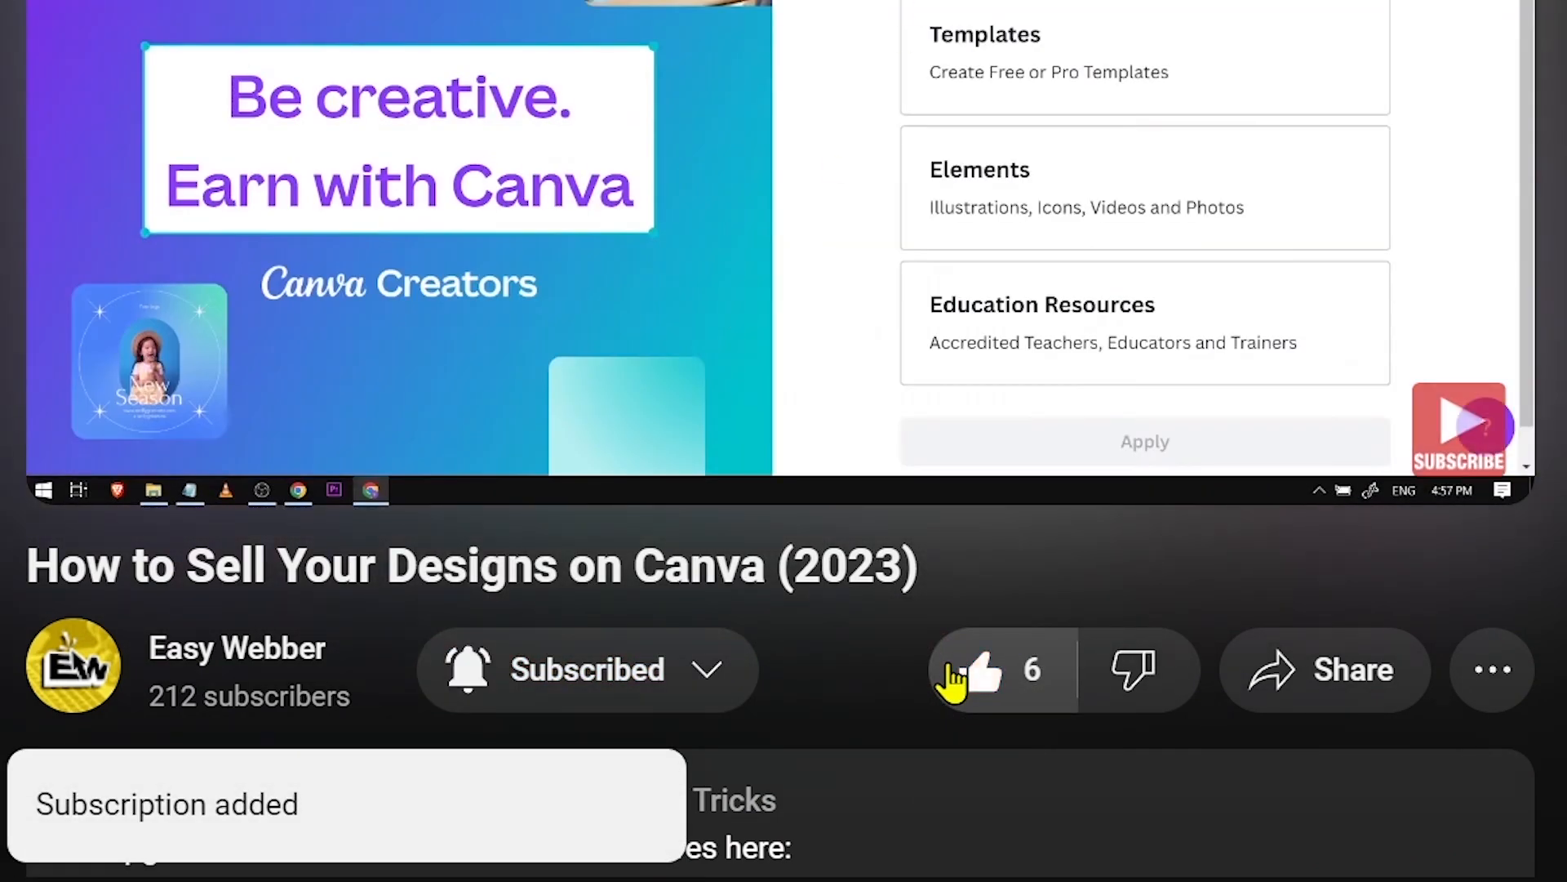